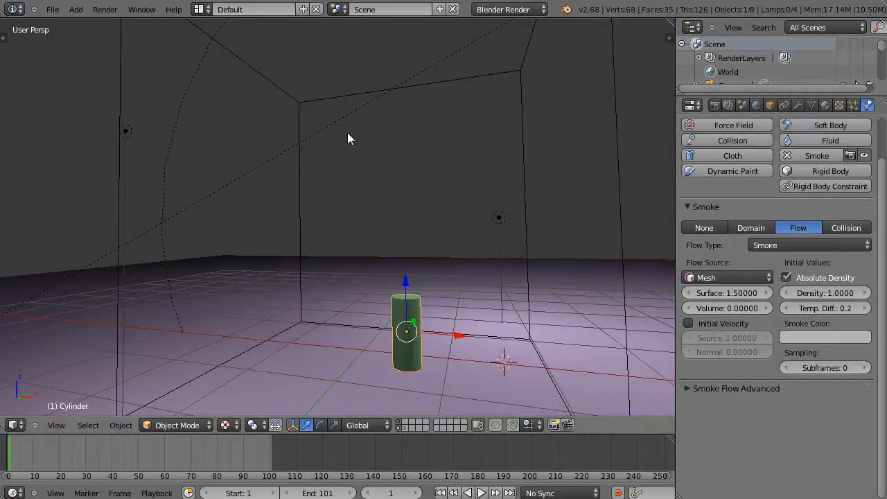
pyautogui.moveTo(440, 328)
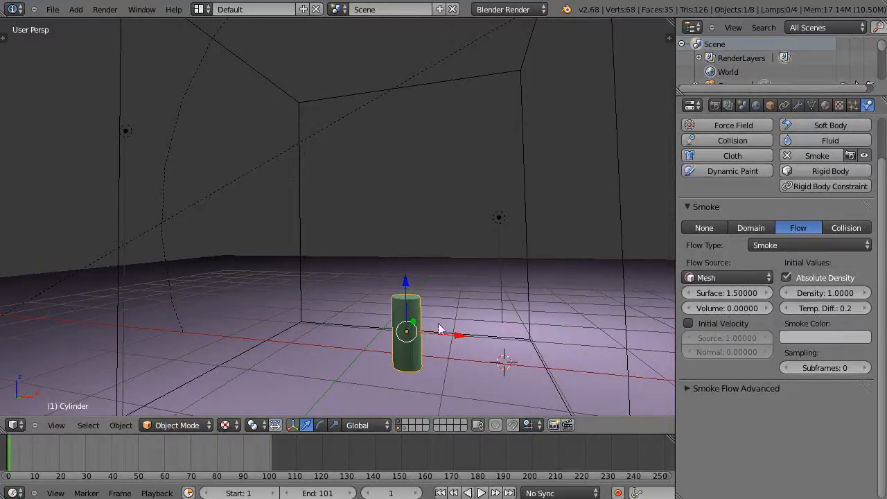
pyautogui.moveTo(495, 255)
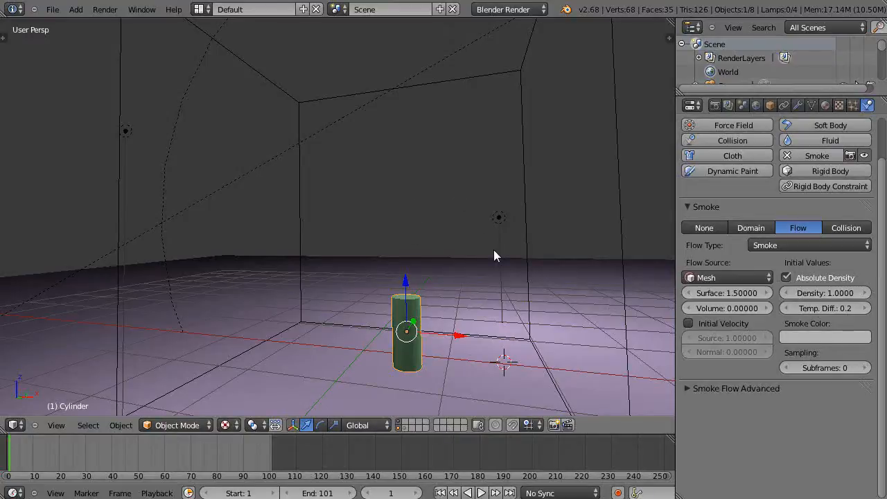
pyautogui.moveTo(500, 255)
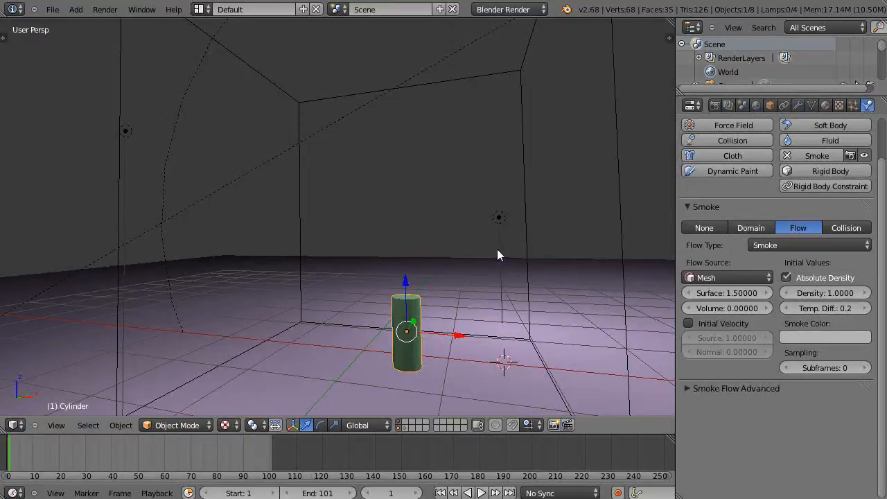
pyautogui.moveTo(512, 227)
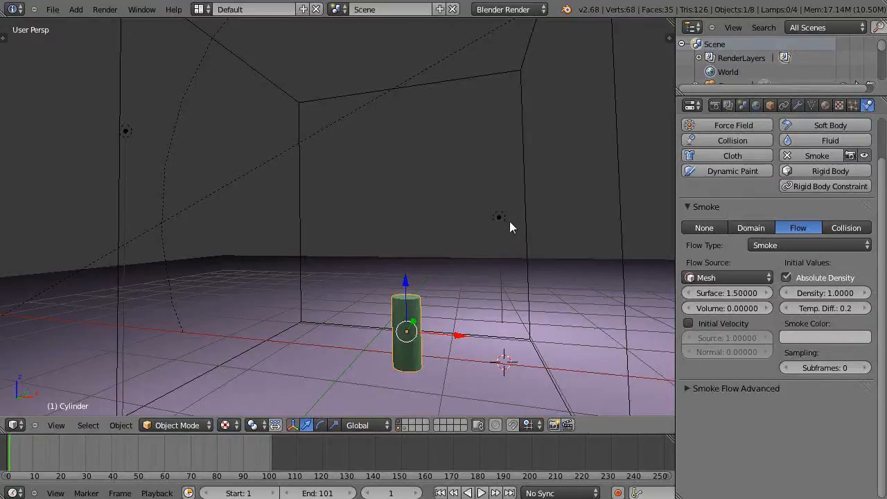
pyautogui.moveTo(439, 323)
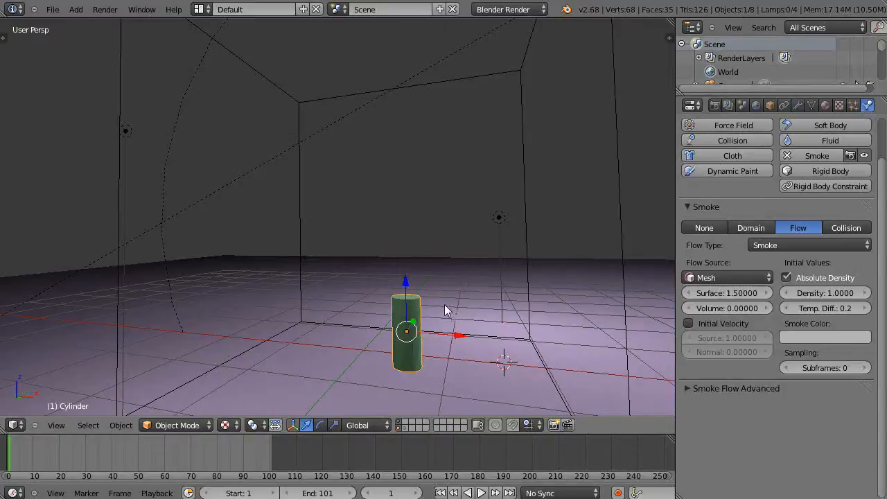
pyautogui.moveTo(838, 239)
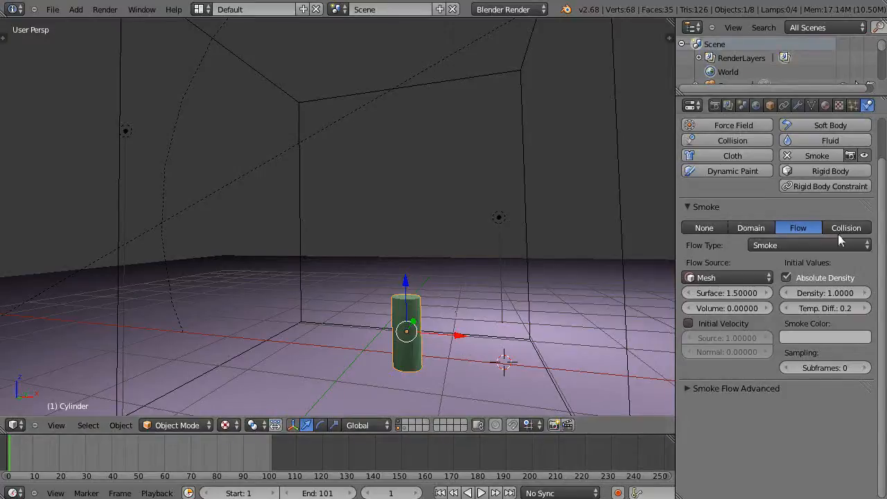
pyautogui.moveTo(420, 304)
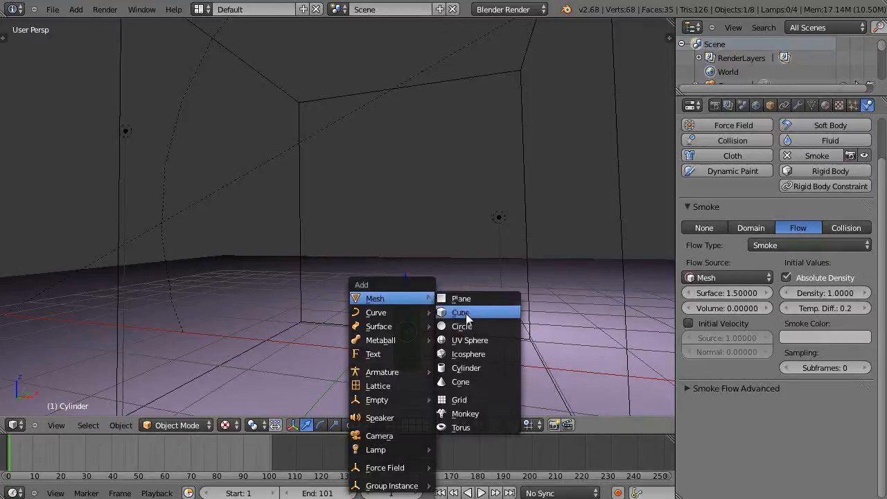
# Step: Add a cube, flatten it into a thin bar above the cylinder, and view from the side
pyautogui.click(460, 311)
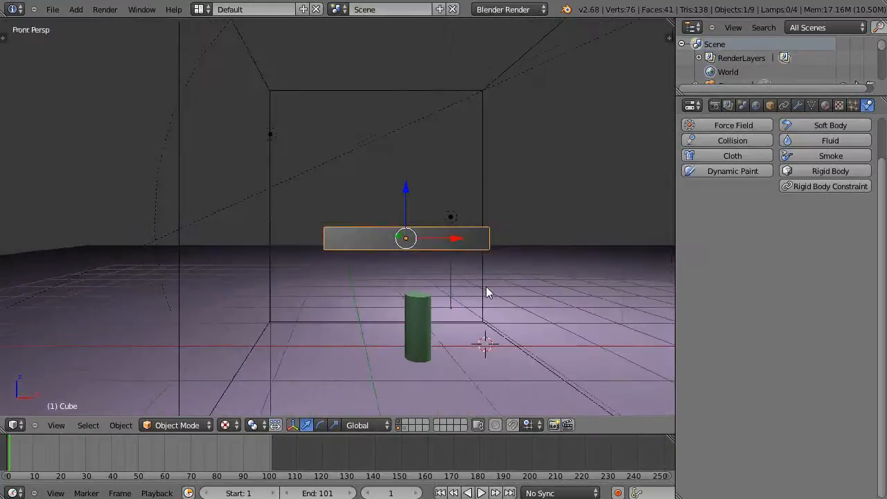
pyautogui.press('KP_5')
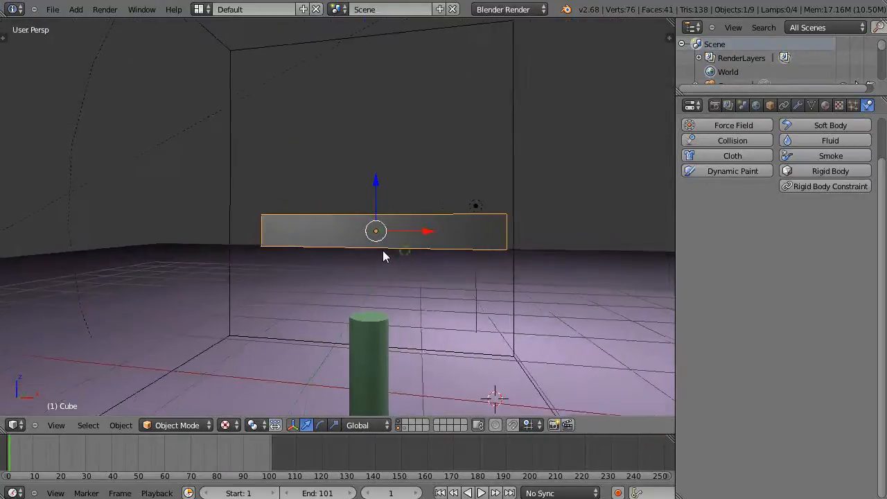
pyautogui.press('KP_3')
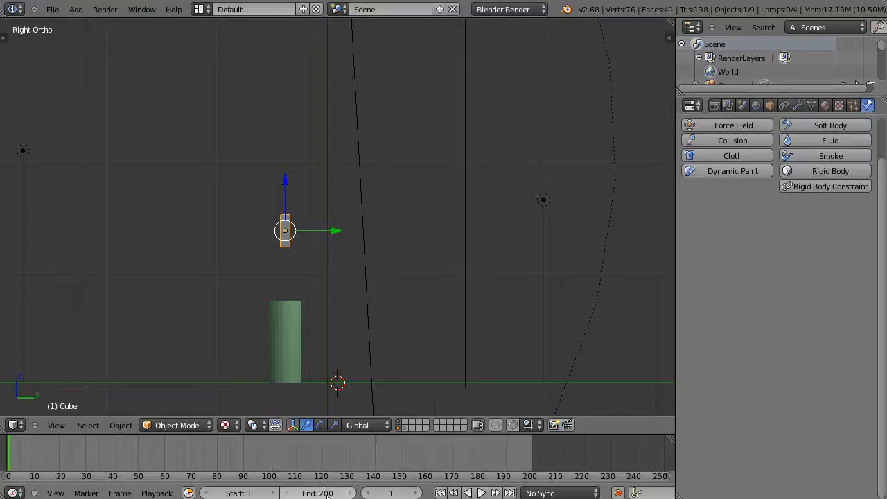
pyautogui.moveTo(290, 248)
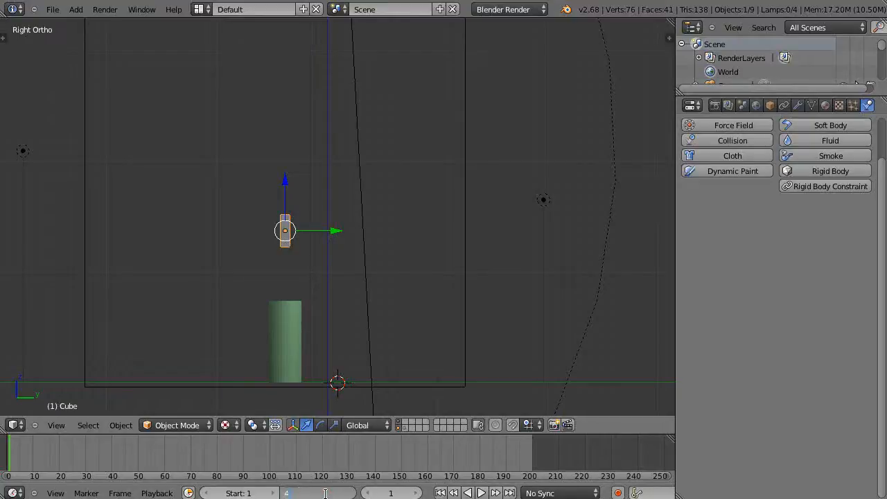
# Step: Enter 400 as the timeline's End frame
pyautogui.write('400')
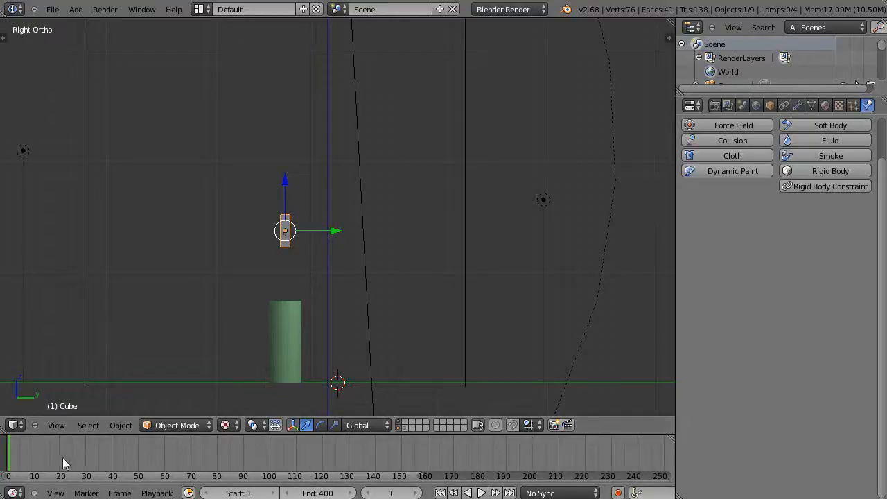
pyautogui.moveTo(127, 334)
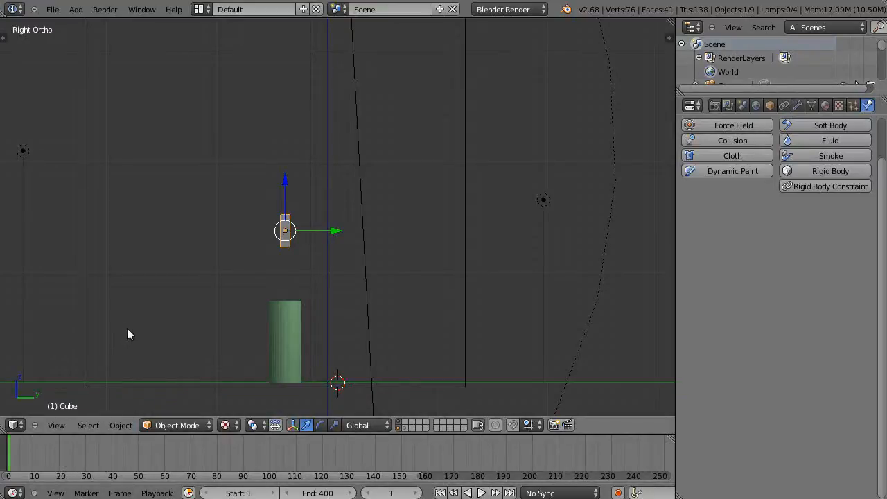
pyautogui.moveTo(262, 265)
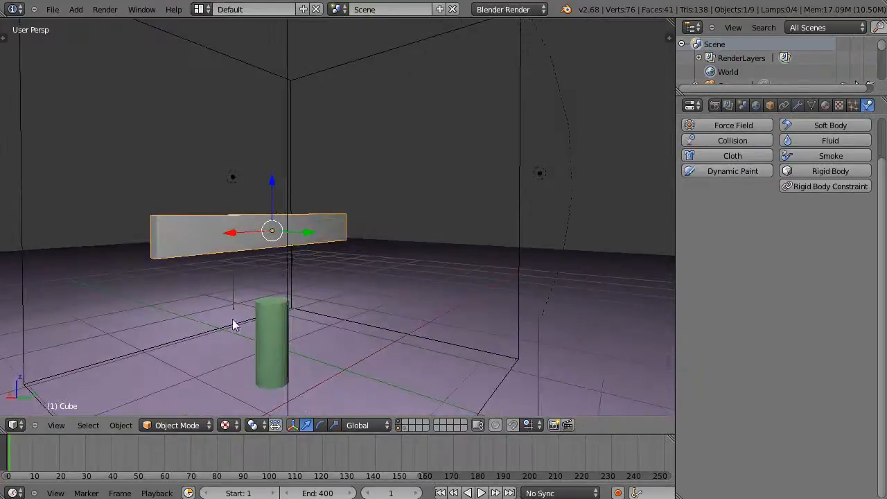
# Step: Keyframe the bar's rotation at frame 1, then rotate it at frame 400
pyautogui.press('i')
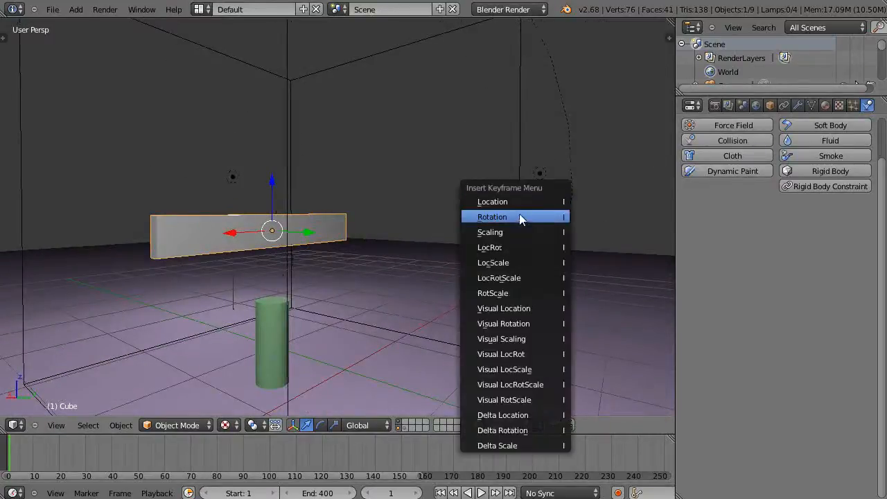
pyautogui.click(492, 217)
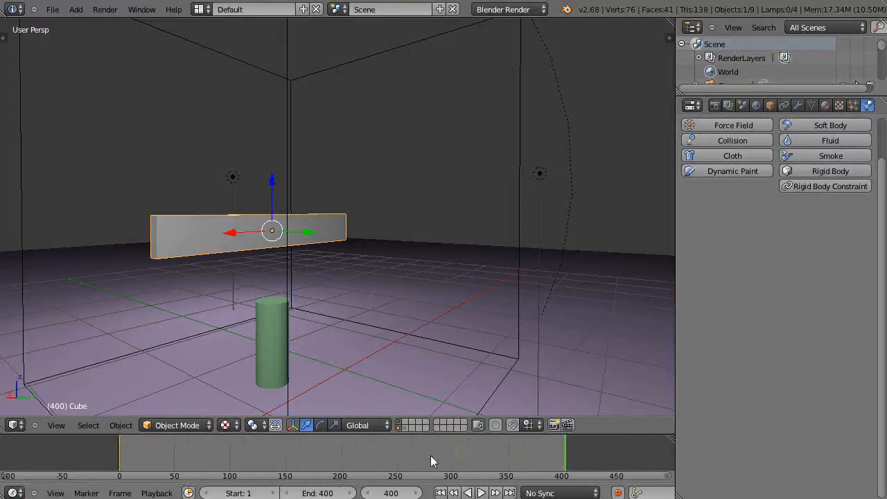
pyautogui.moveTo(302, 136)
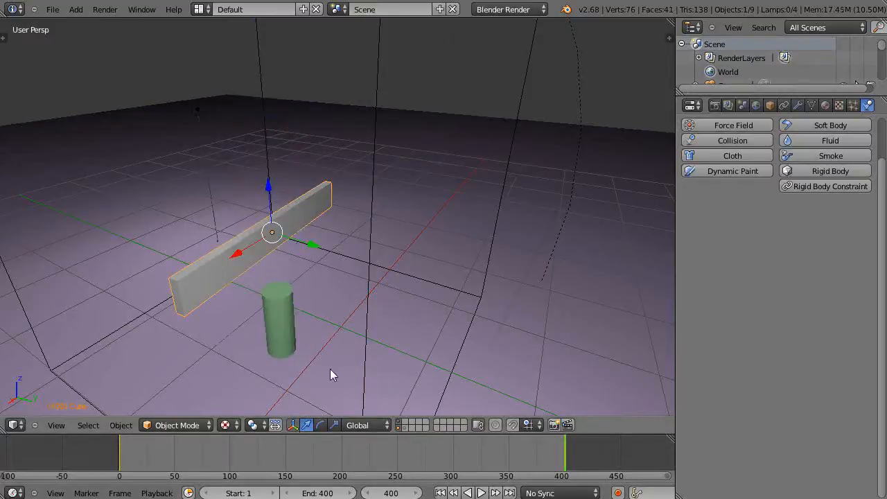
pyautogui.click(481, 492)
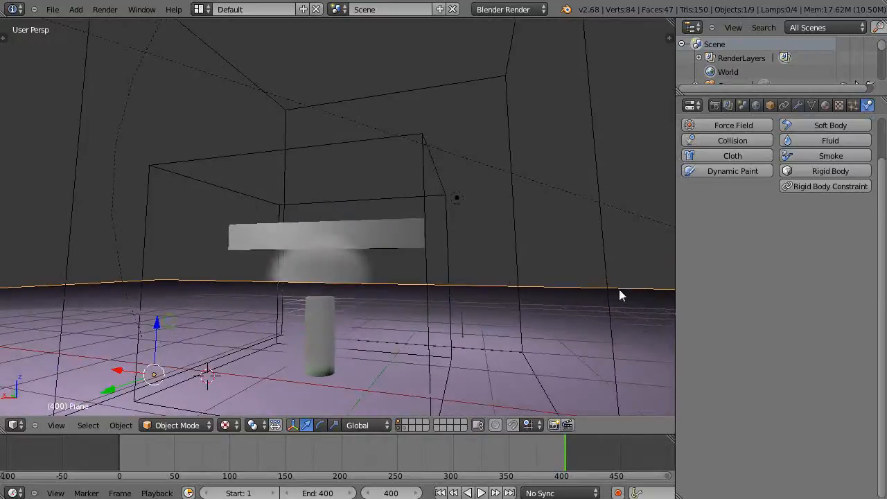
# Step: Enable Smoke physics on the bar and set it as a Collision object
pyautogui.click(816, 155)
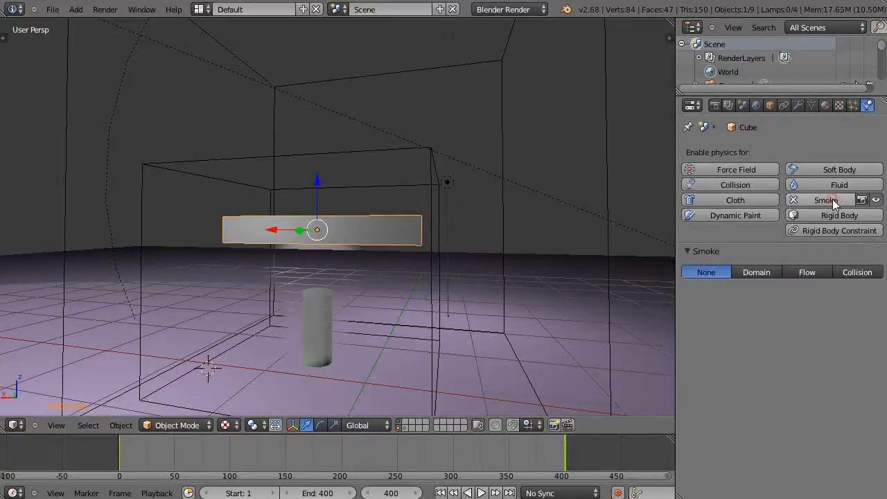
pyautogui.click(857, 272)
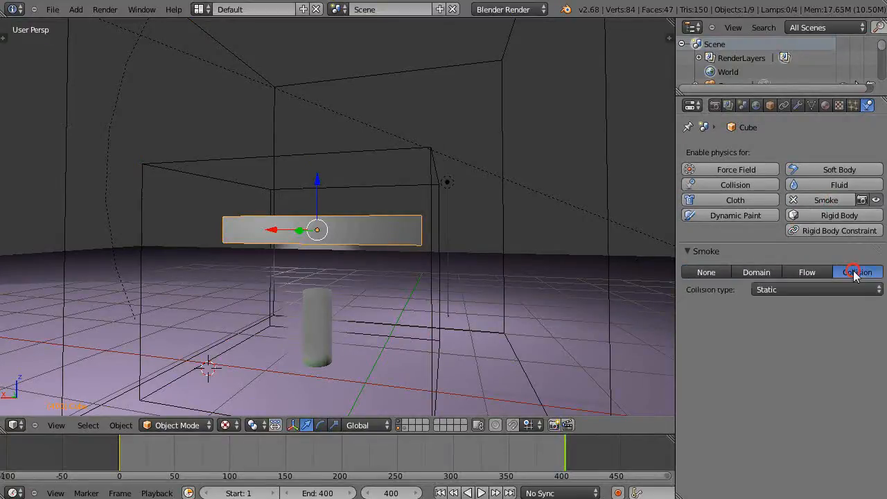
pyautogui.click(814, 288)
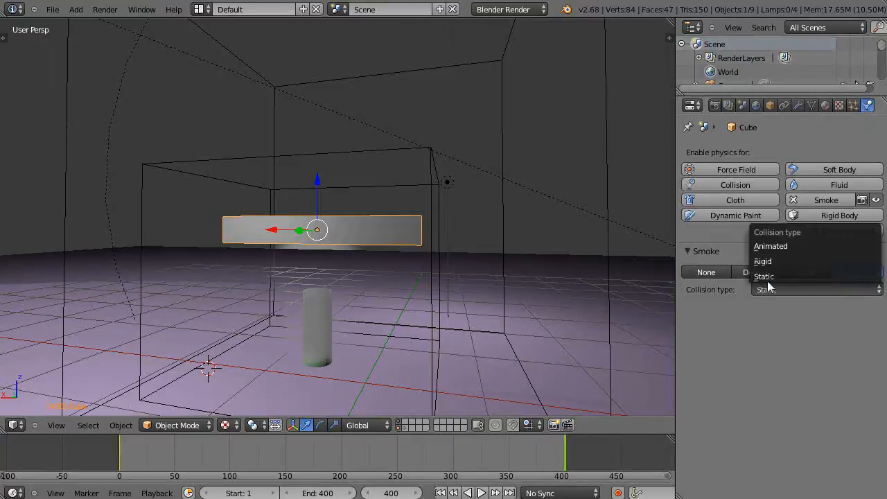
pyautogui.moveTo(765, 263)
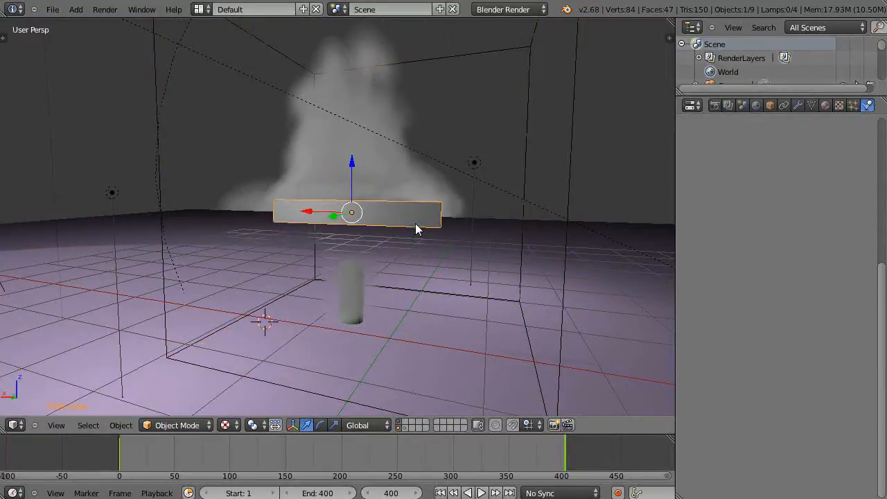
# Step: Create a new invisible material for the bar, then orbit around the smoke domain
pyautogui.click(824, 105)
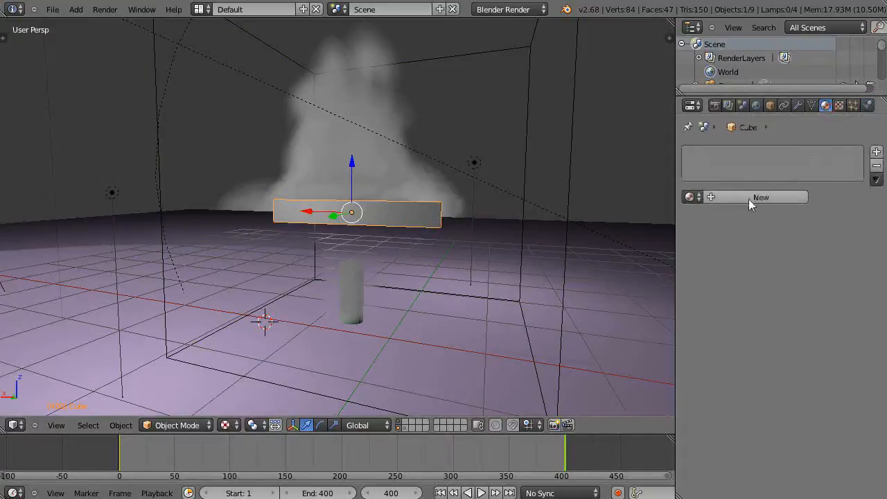
pyautogui.click(760, 196)
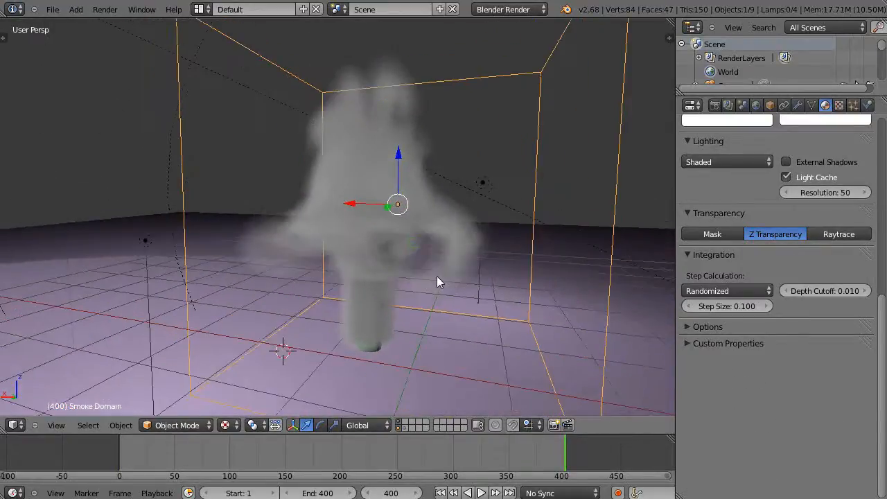
pyautogui.moveTo(437, 281); pyautogui.dragTo(433, 243)
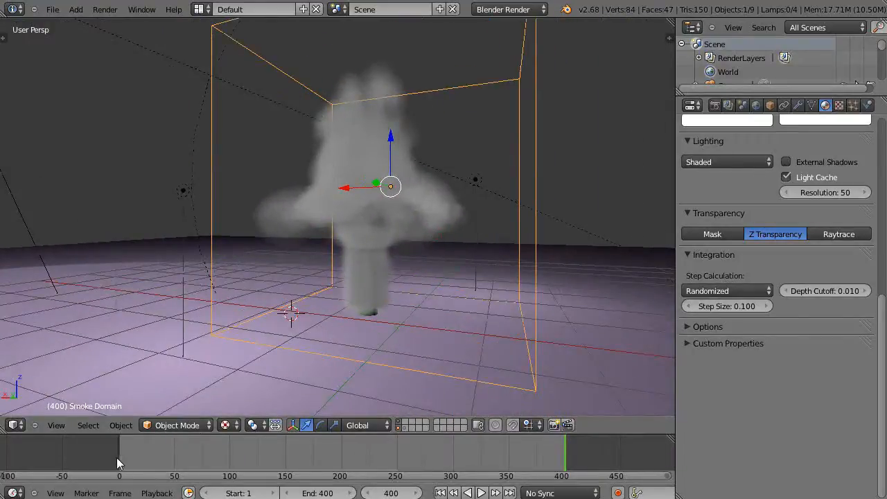
# Step: Jump to frame 1 on the timeline and play back the smoke animation
pyautogui.click(481, 493)
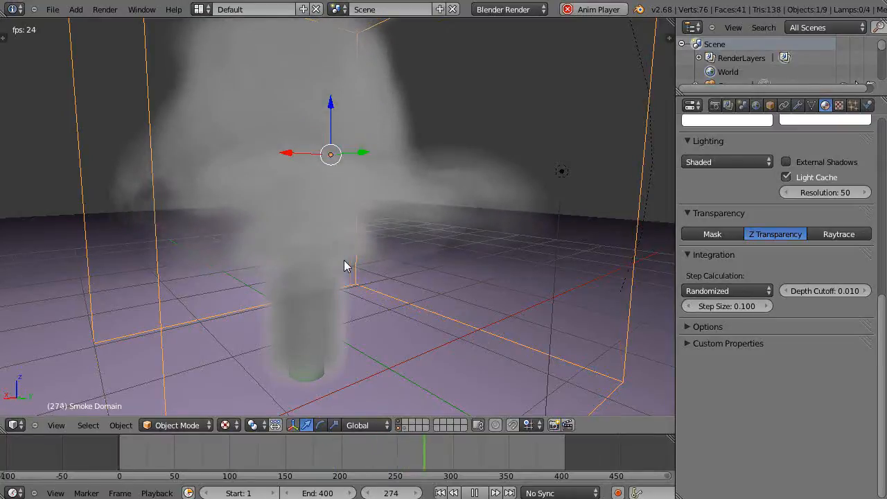
pyautogui.click(475, 493)
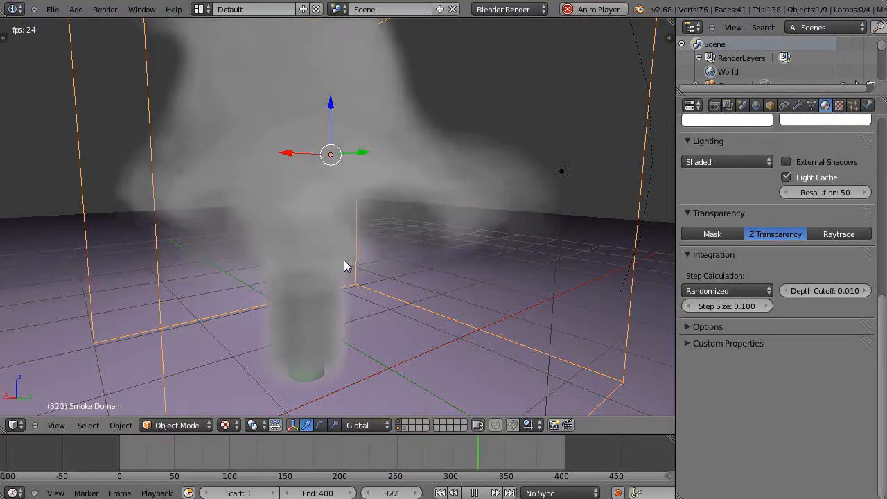